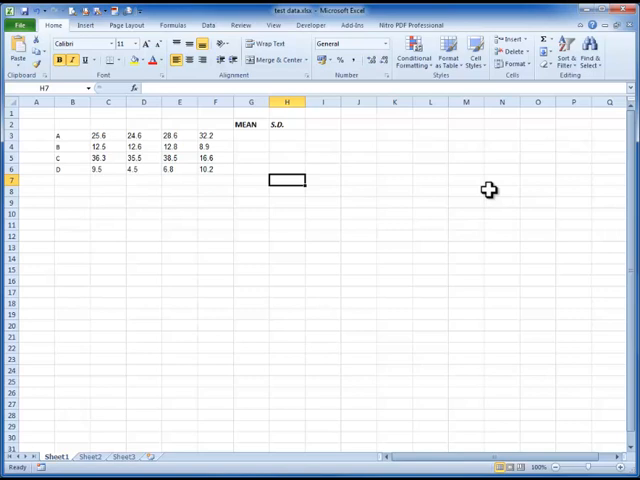
{"action": "mouse_move", "coordinate": [216, 220]}
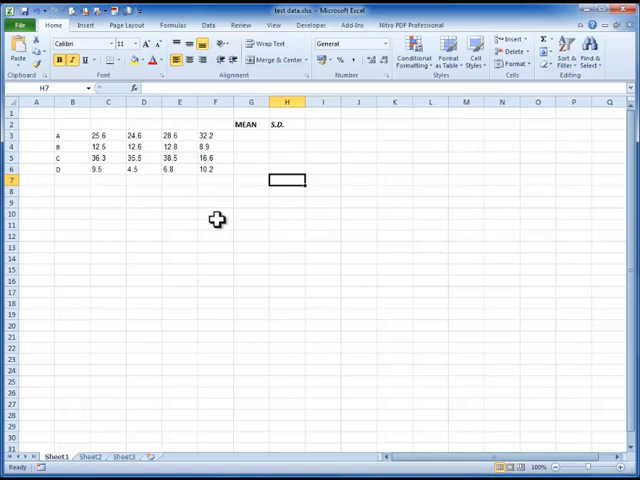
{"action": "mouse_move", "coordinate": [218, 218]}
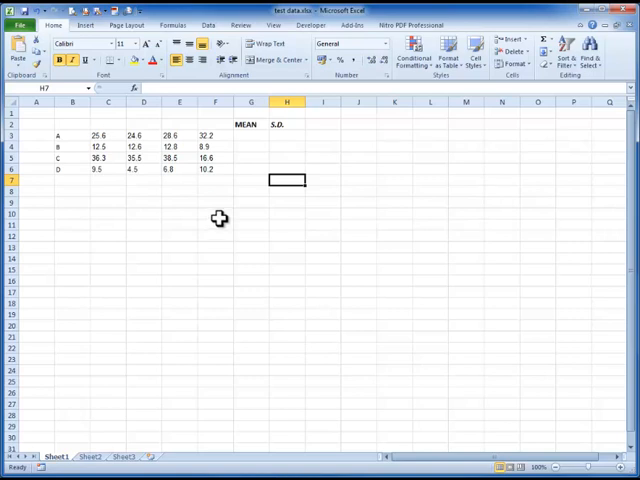
Enter =AVERAGE(C3:F3) in G3 and =STDEV(C3:F3) in H3 for the group statistics.
{"action": "left_click", "coordinate": [72, 136]}
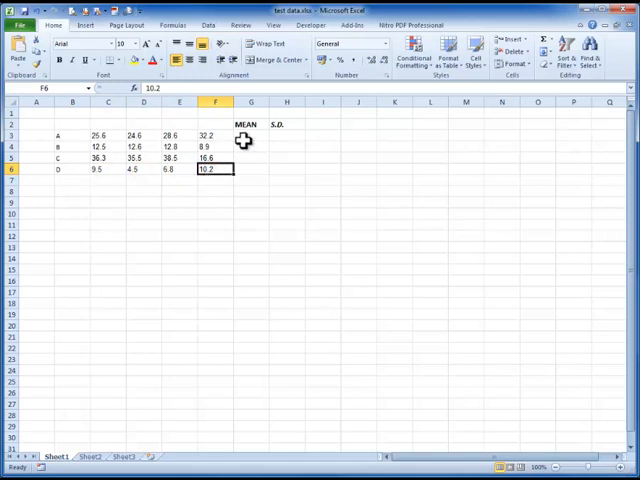
{"action": "mouse_move", "coordinate": [286, 156]}
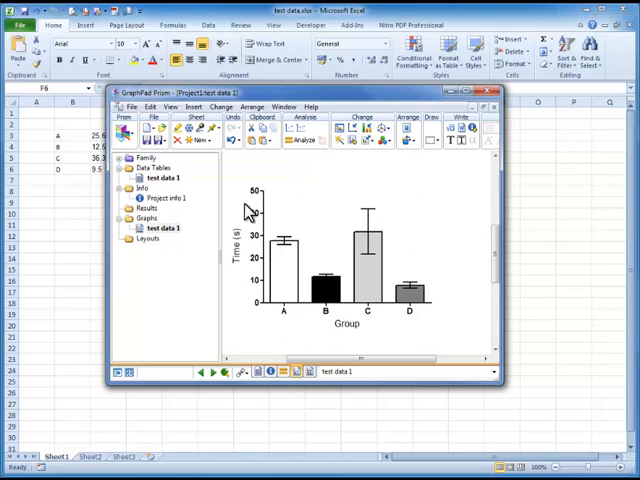
{"action": "left_click", "coordinate": [496, 92]}
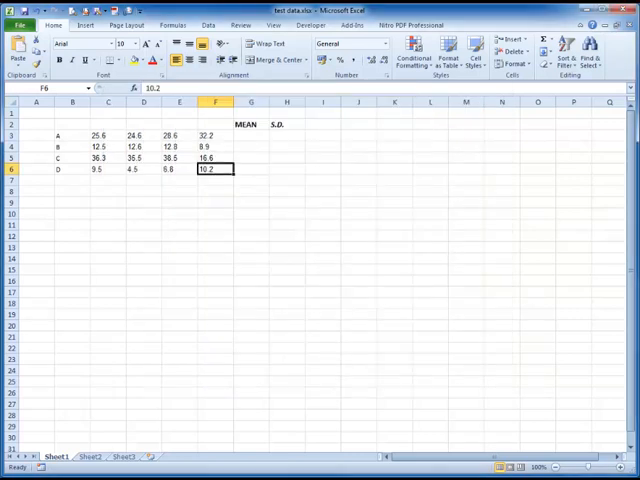
{"action": "left_click", "coordinate": [252, 136]}
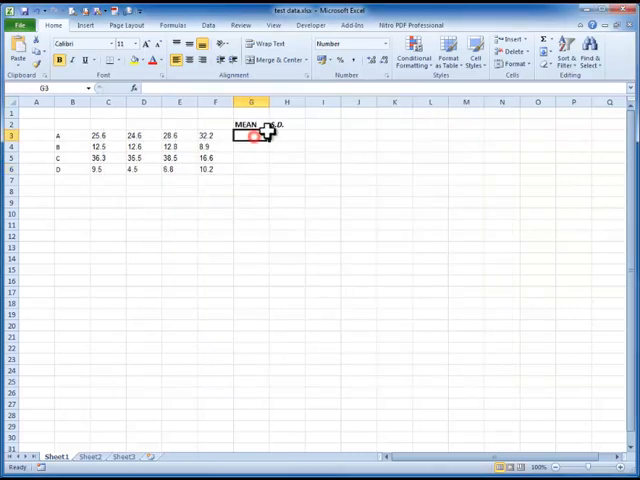
{"action": "type", "text": "=av"}
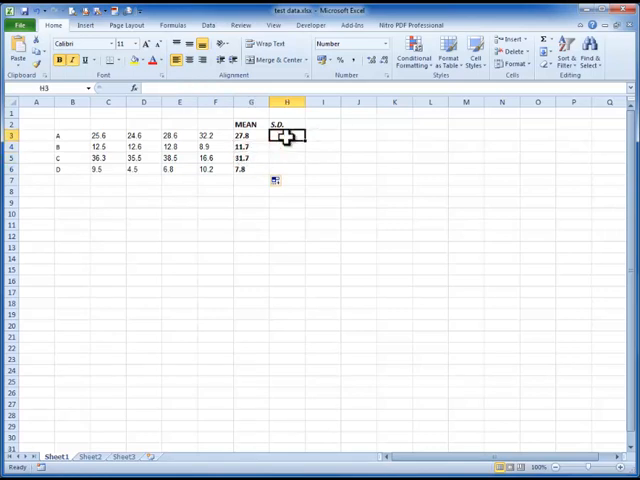
{"action": "type", "text": "=st"}
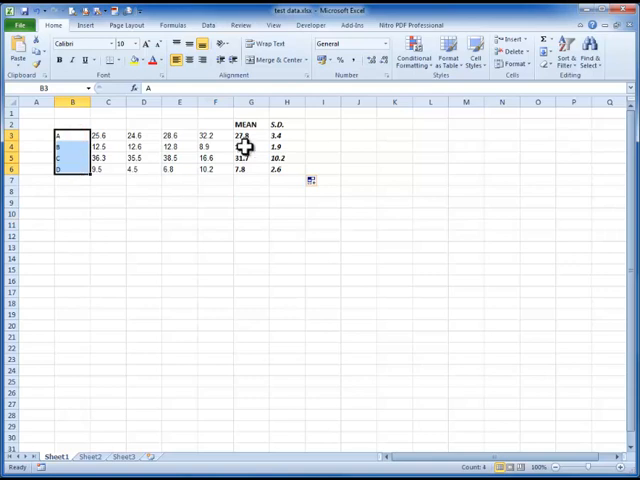
Insert a 2-D clustered column chart of the means G3:G6 and move it below the data.
{"action": "left_click", "coordinate": [252, 136]}
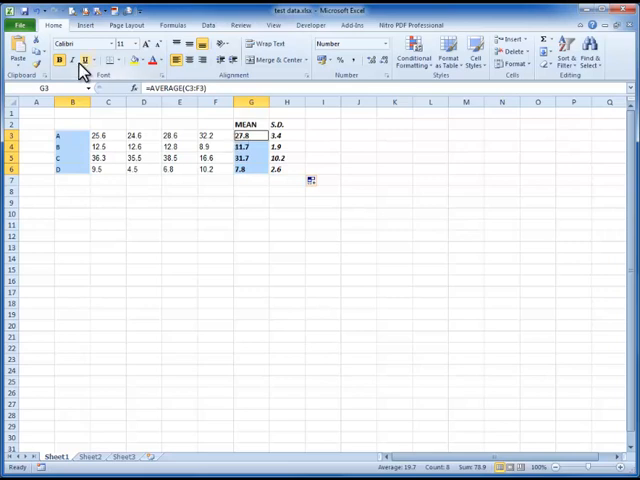
{"action": "left_click", "coordinate": [188, 46]}
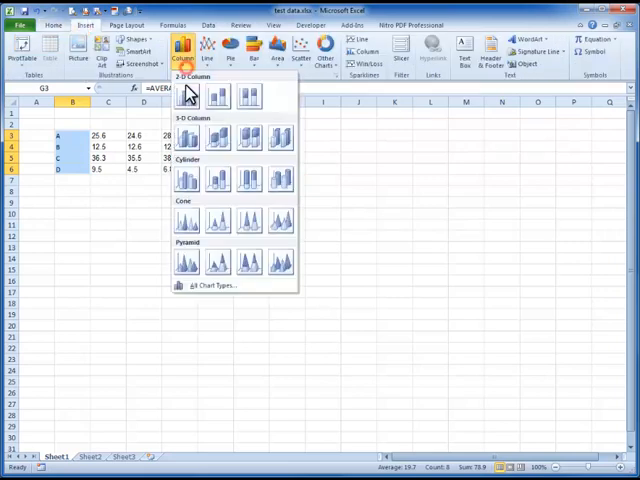
{"action": "left_click", "coordinate": [184, 96]}
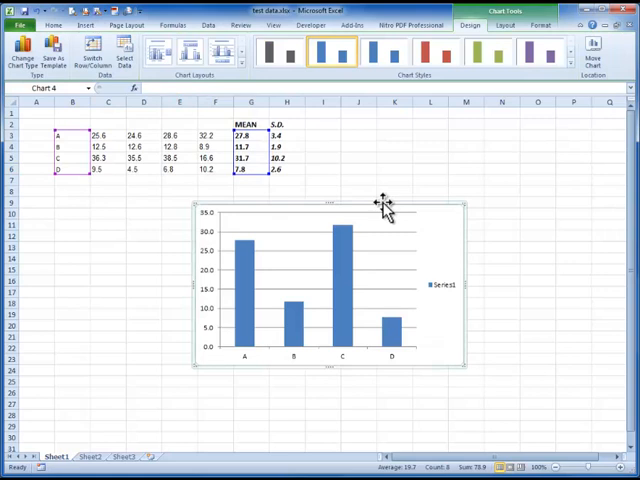
{"action": "left_click_drag", "start_coordinate": [378, 204], "coordinate": [218, 204]}
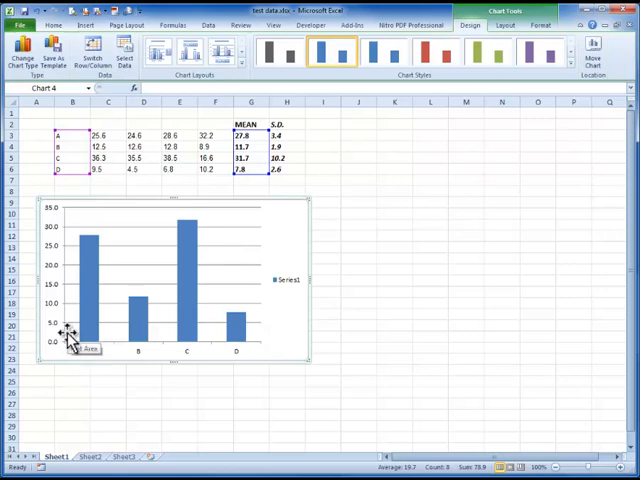
{"action": "mouse_move", "coordinate": [116, 274]}
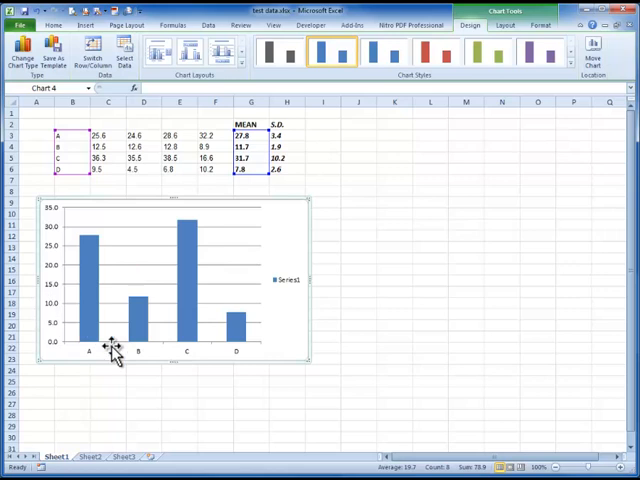
{"action": "mouse_move", "coordinate": [204, 216]}
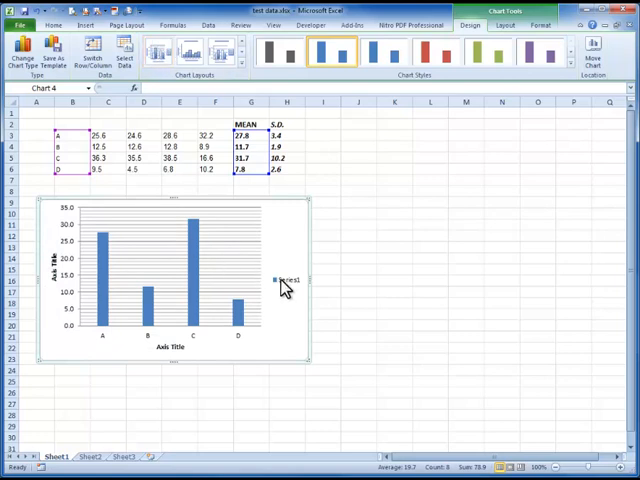
Delete the chart gridlines and bring the Prism graph back up for comparison.
{"action": "left_click", "coordinate": [288, 280]}
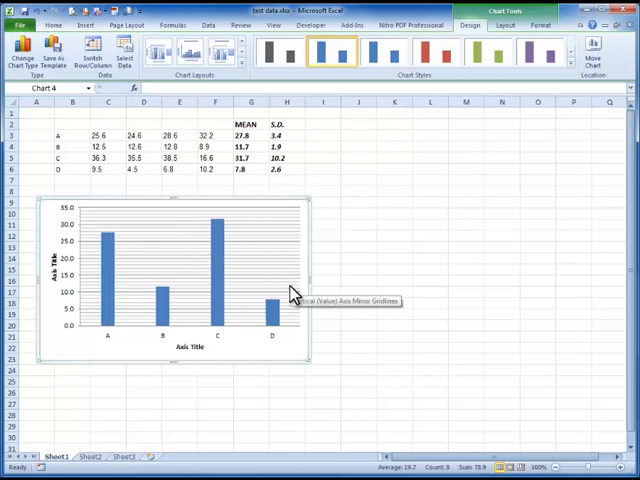
{"action": "mouse_move", "coordinate": [276, 268]}
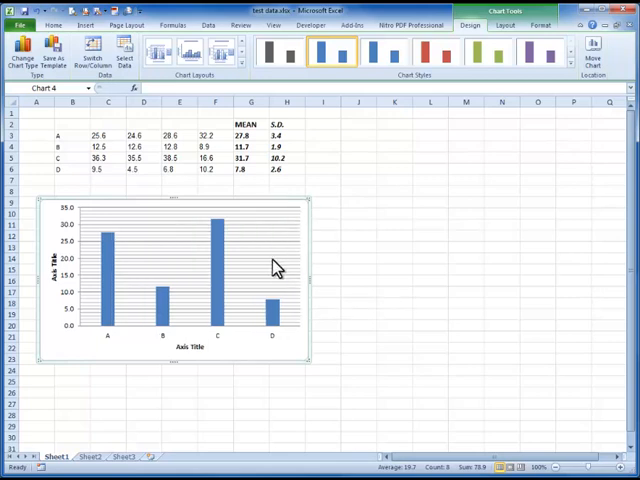
{"action": "mouse_move", "coordinate": [276, 266]}
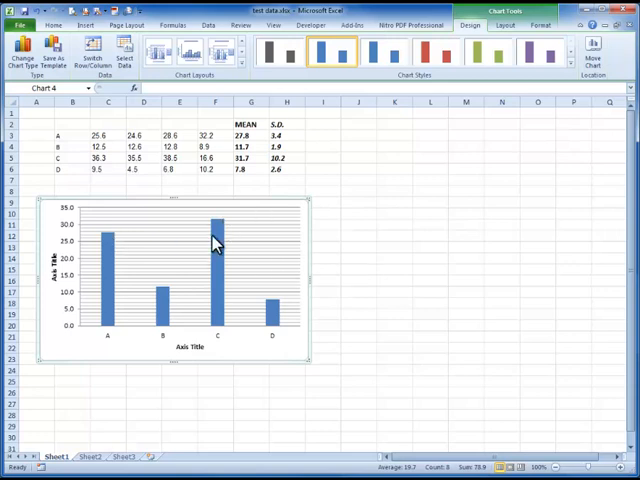
{"action": "mouse_move", "coordinate": [258, 258]}
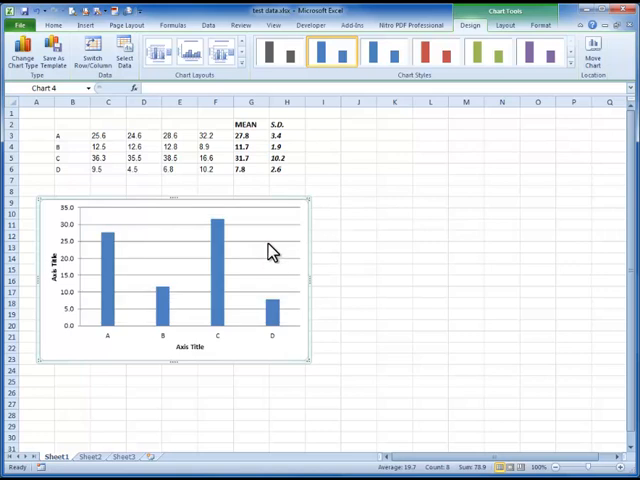
{"action": "mouse_move", "coordinate": [262, 244]}
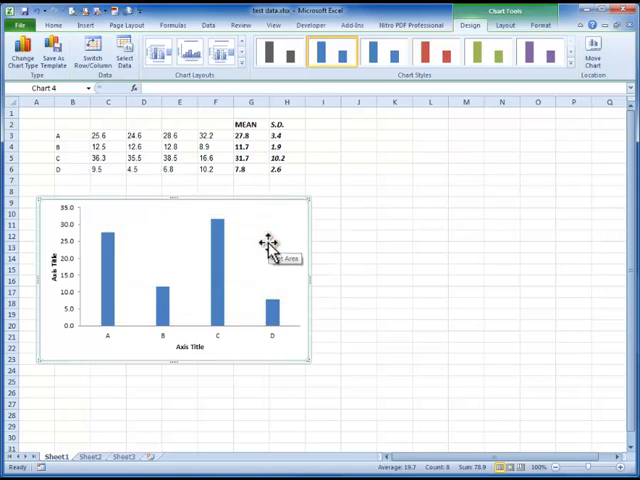
{"action": "mouse_move", "coordinate": [186, 330]}
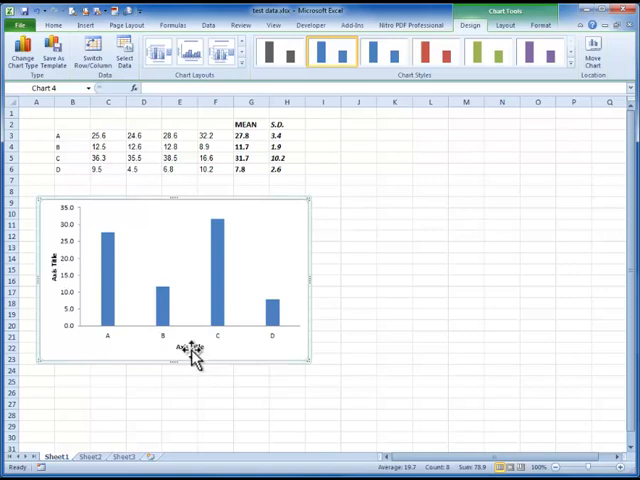
{"action": "left_click", "coordinate": [190, 348]}
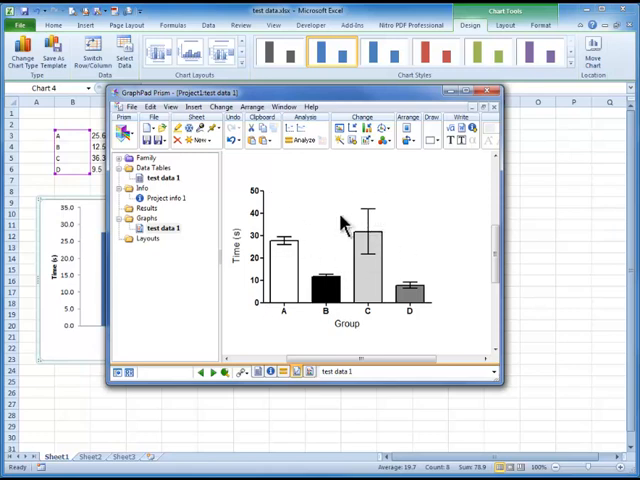
Return to the chart and lower the Gap Width so the columns widen.
{"action": "left_click", "coordinate": [496, 92]}
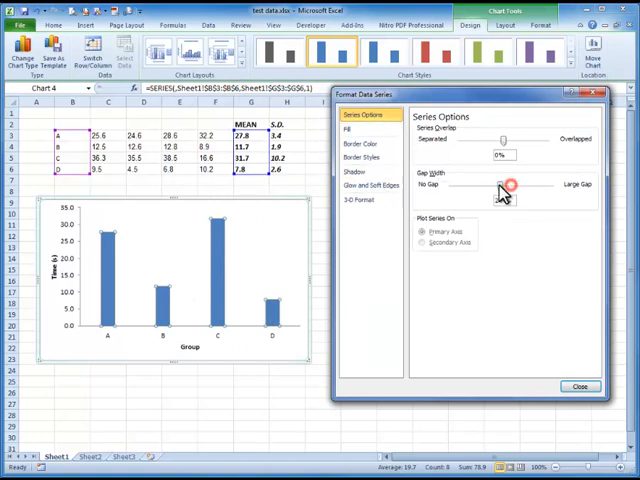
{"action": "left_click_drag", "start_coordinate": [500, 190], "coordinate": [476, 190]}
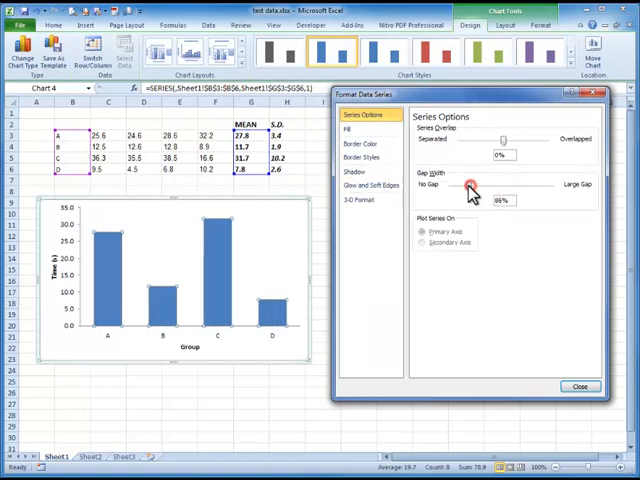
{"action": "left_click_drag", "start_coordinate": [472, 186], "coordinate": [468, 186]}
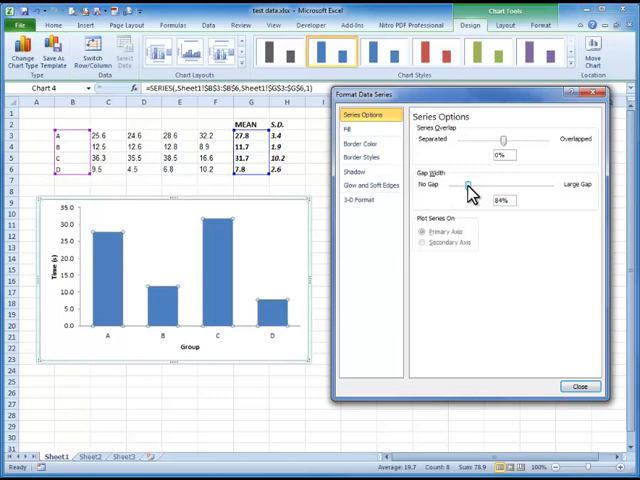
Adjust the columns' border colour, border style and outline width.
{"action": "left_click", "coordinate": [354, 128]}
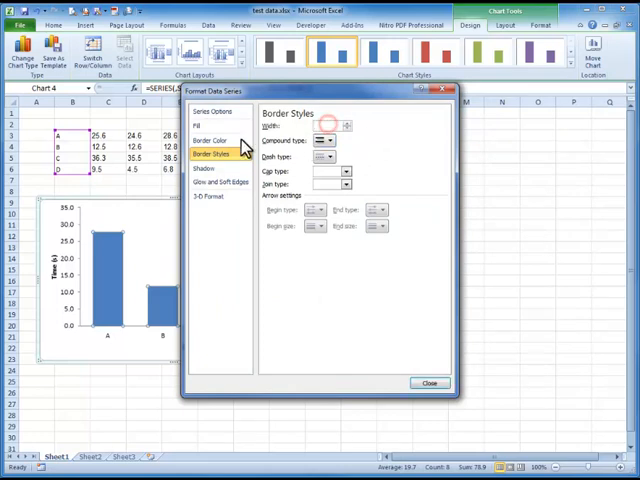
{"action": "left_click", "coordinate": [210, 140]}
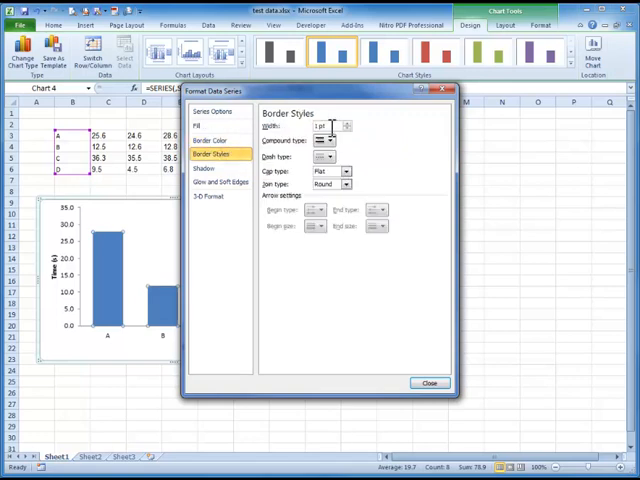
{"action": "left_click", "coordinate": [428, 384]}
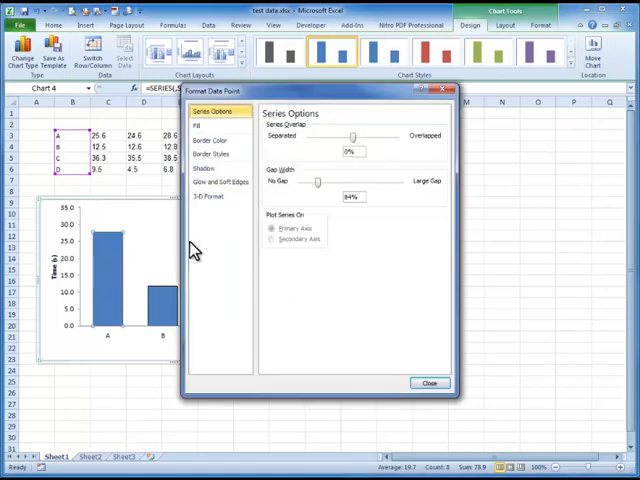
Format the first columns individually: a white with an outline, b filled black.
{"action": "left_click", "coordinate": [322, 132]}
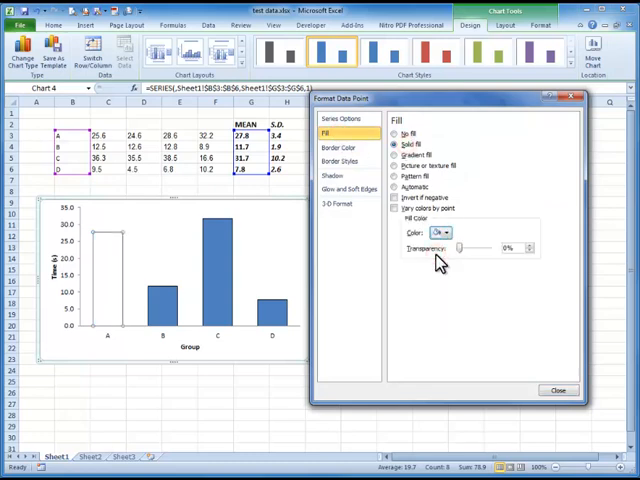
{"action": "left_click", "coordinate": [344, 120]}
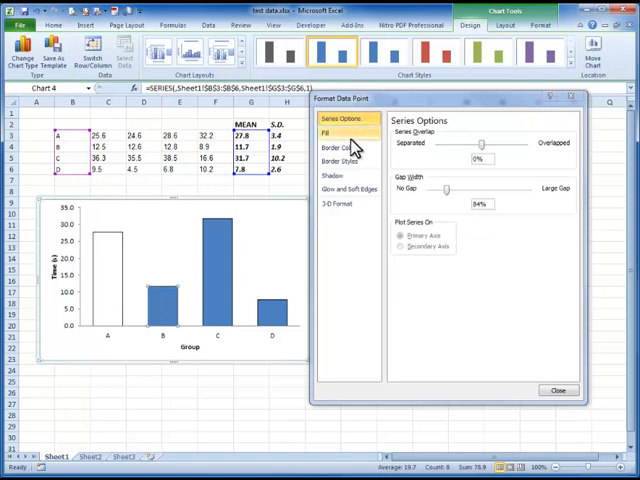
{"action": "left_click", "coordinate": [338, 162]}
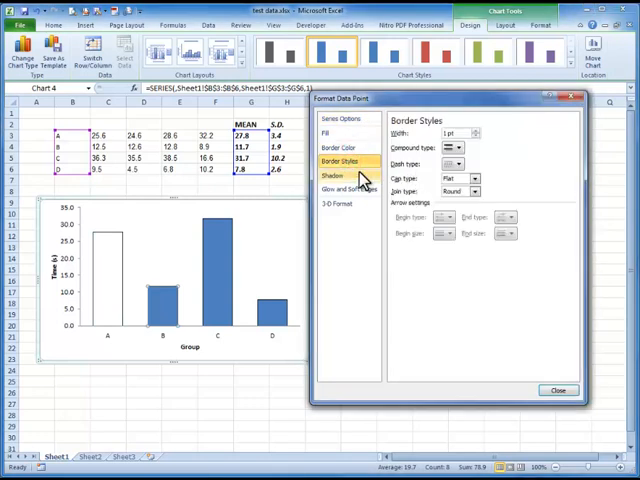
{"action": "left_click", "coordinate": [324, 132]}
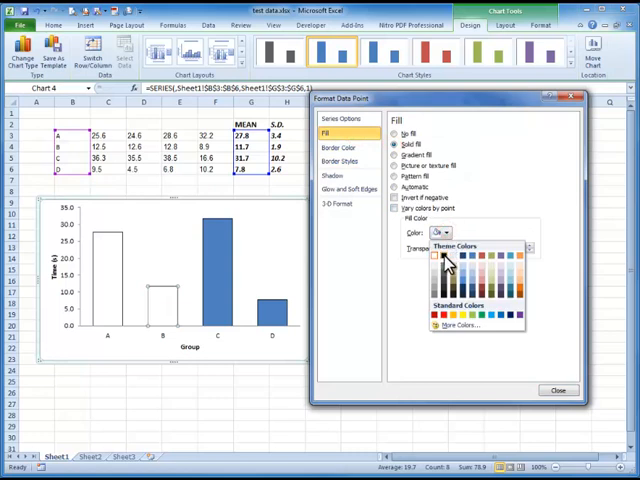
{"action": "left_click", "coordinate": [440, 256]}
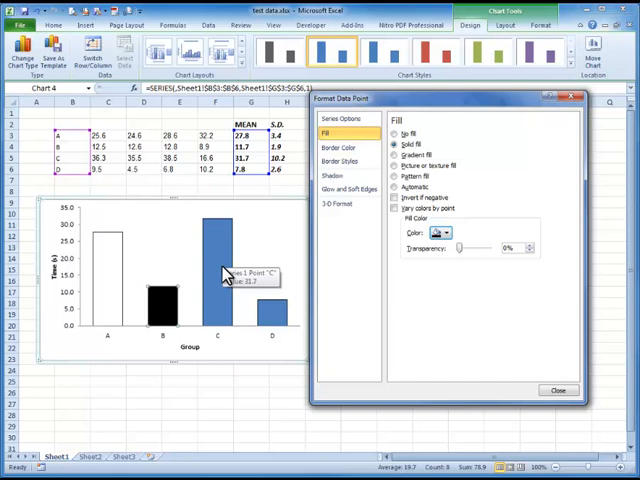
Fill columns c and d light grey and dark grey, then deselect the chart.
{"action": "left_click", "coordinate": [346, 120]}
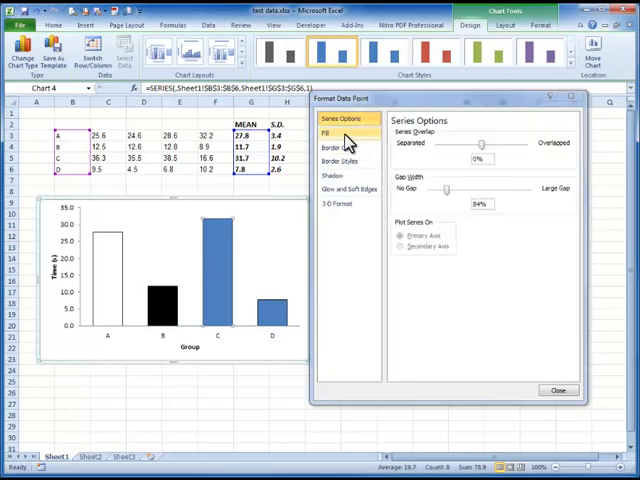
{"action": "left_click", "coordinate": [328, 132]}
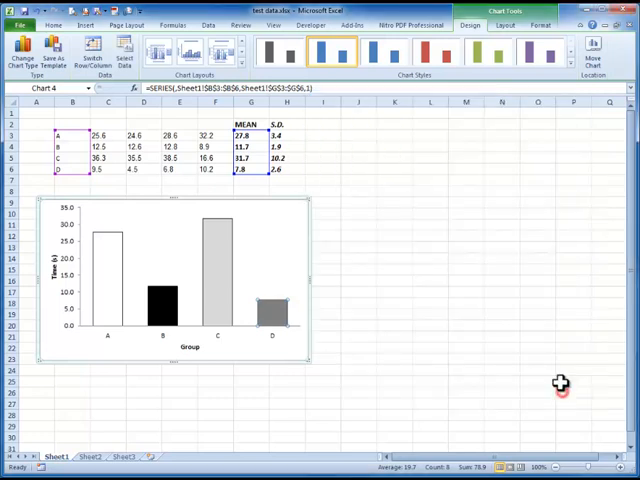
{"action": "left_click", "coordinate": [430, 392]}
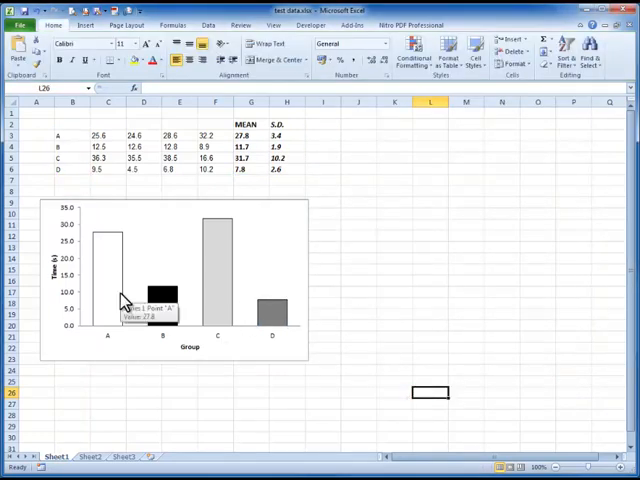
{"action": "mouse_move", "coordinate": [122, 240]}
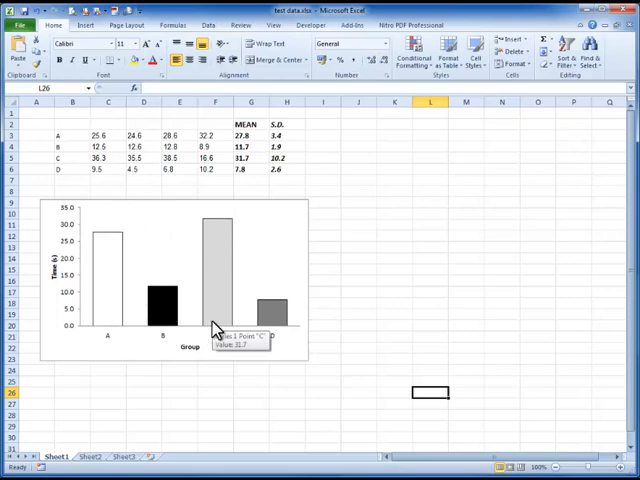
{"action": "mouse_move", "coordinate": [228, 344]}
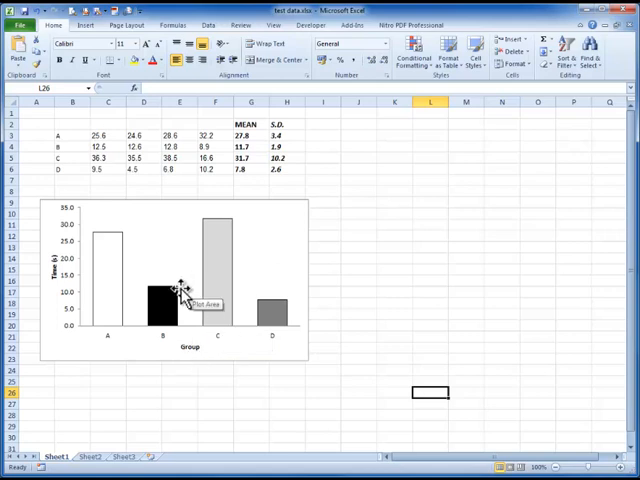
{"action": "mouse_move", "coordinate": [284, 284]}
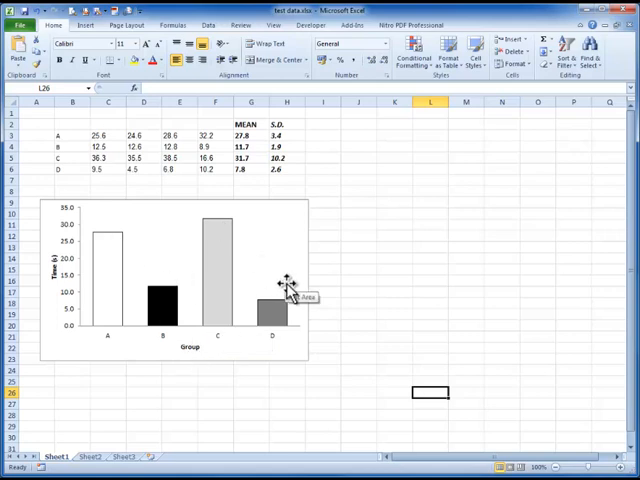
{"action": "mouse_move", "coordinate": [240, 204]}
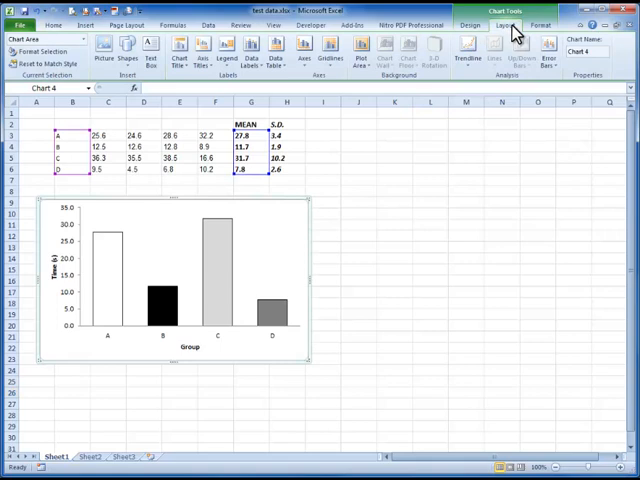
{"action": "mouse_move", "coordinate": [548, 48]}
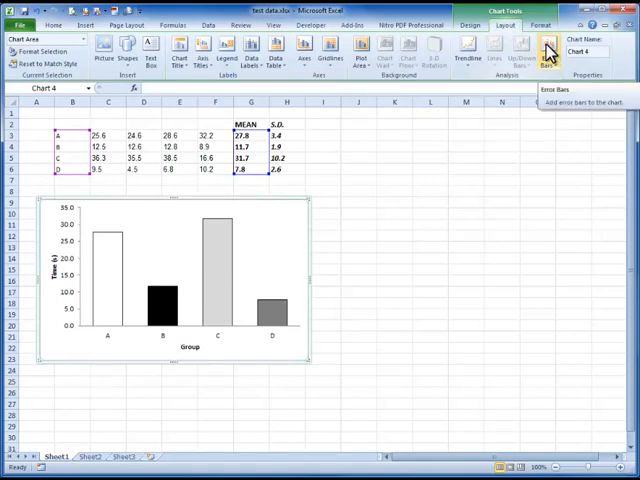
Add Error Bars with Standard Deviation to the columns from the Layout tab.
{"action": "left_click", "coordinate": [548, 50]}
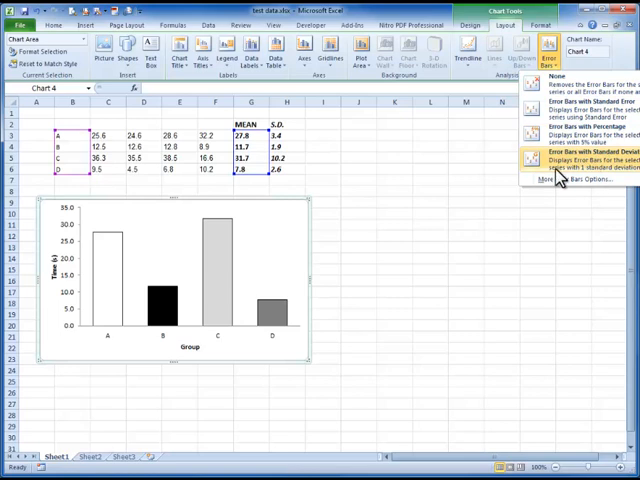
{"action": "left_click", "coordinate": [560, 168]}
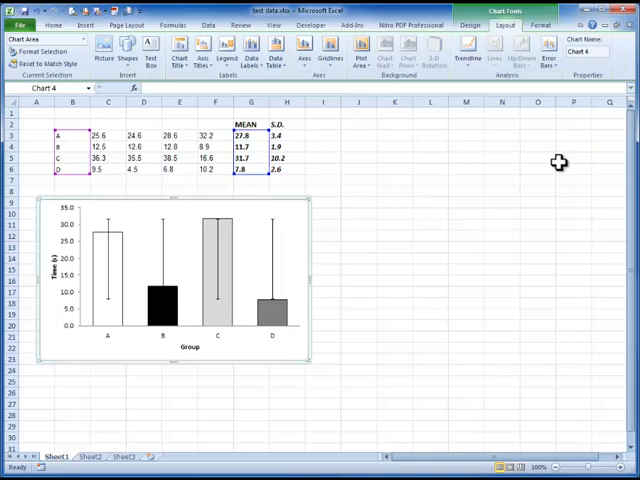
{"action": "left_click", "coordinate": [544, 48]}
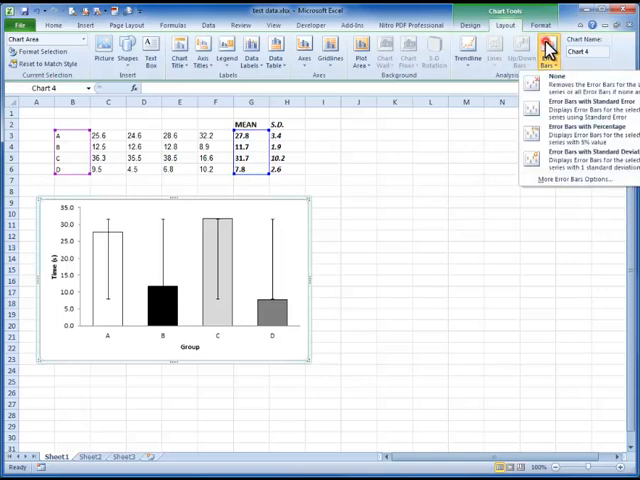
{"action": "mouse_move", "coordinate": [570, 180]}
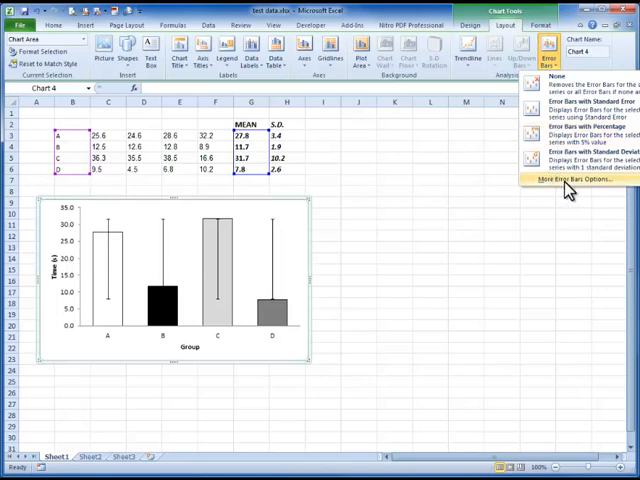
Set custom error bars with positive and negative values from the S.D. range and close.
{"action": "left_click", "coordinate": [568, 180]}
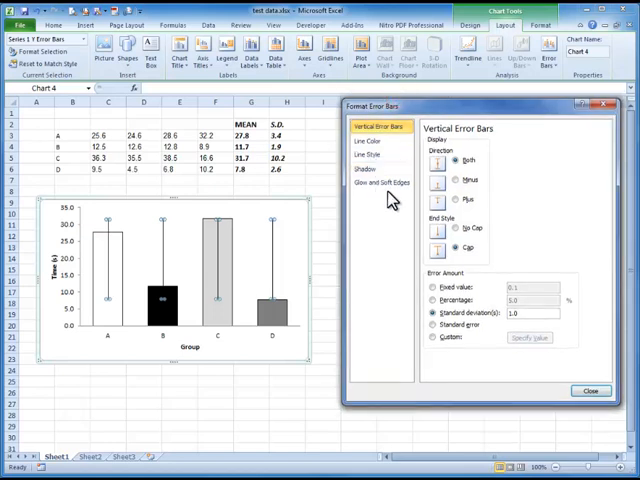
{"action": "left_click", "coordinate": [376, 184]}
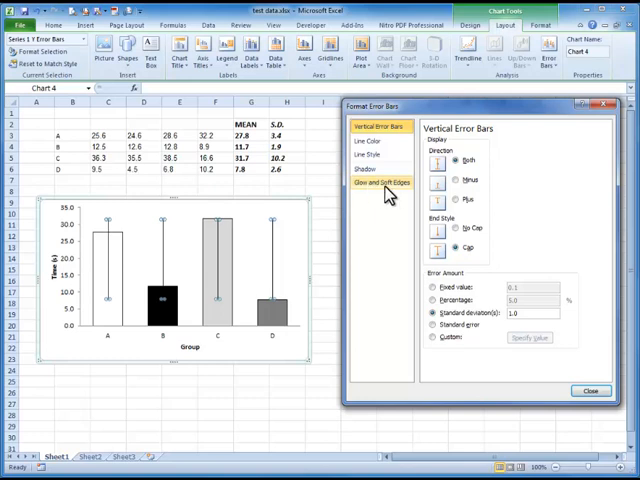
{"action": "left_click", "coordinate": [380, 128]}
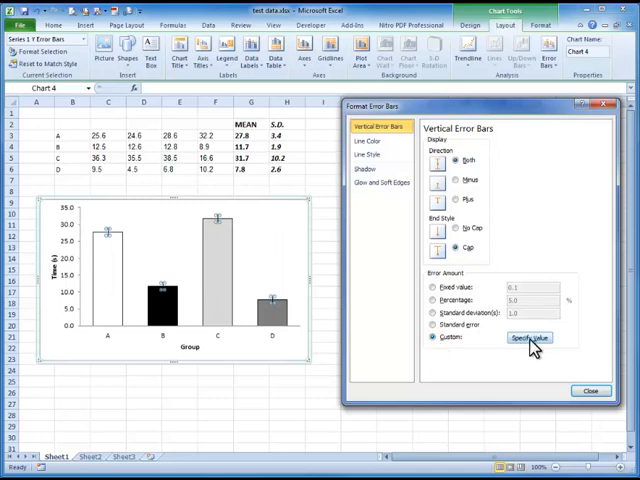
{"action": "left_click", "coordinate": [532, 336]}
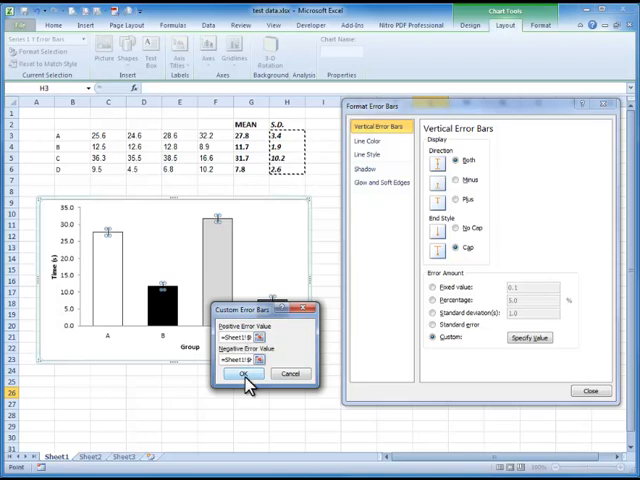
{"action": "left_click", "coordinate": [244, 372]}
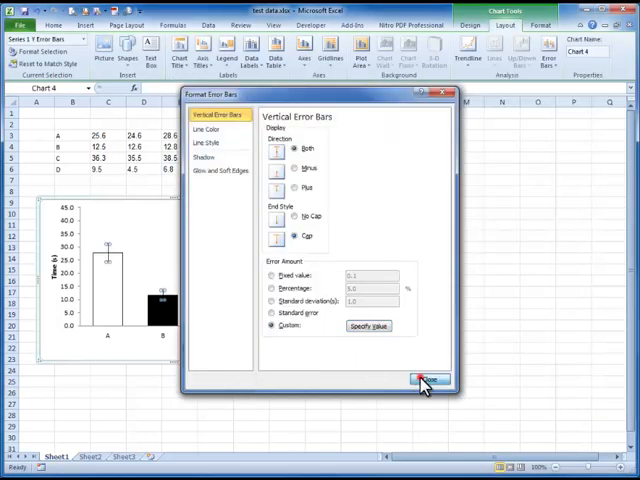
{"action": "left_click", "coordinate": [428, 380]}
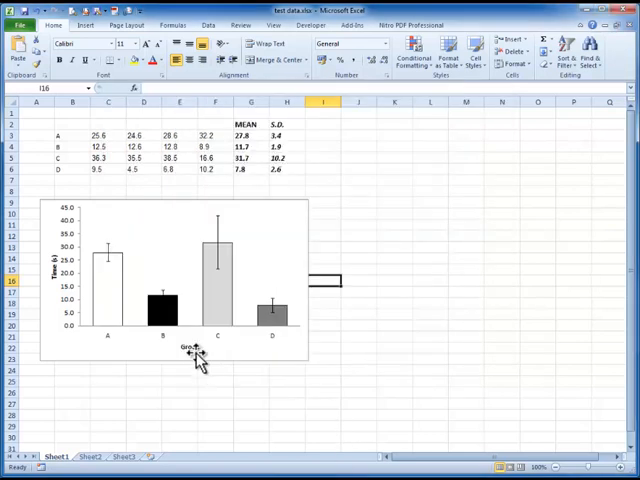
Format the vertical axis to a fixed maximum of 50, major unit 5, 0 decimals.
{"action": "left_click", "coordinate": [190, 348]}
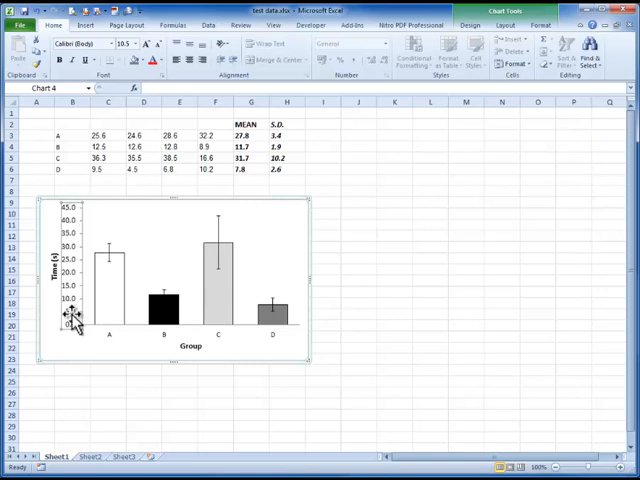
{"action": "mouse_move", "coordinate": [72, 328]}
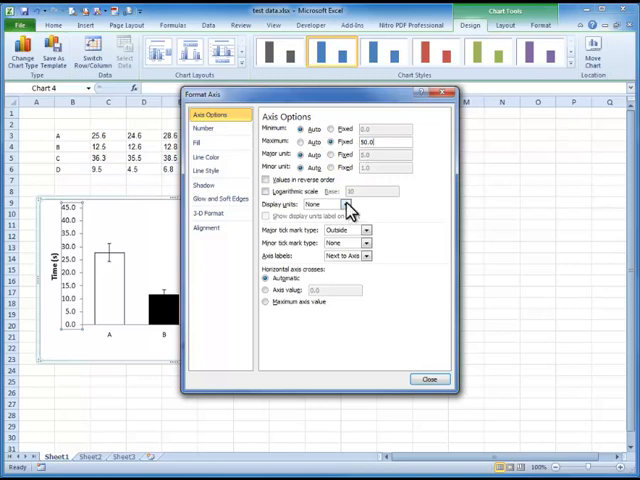
{"action": "left_click", "coordinate": [212, 130]}
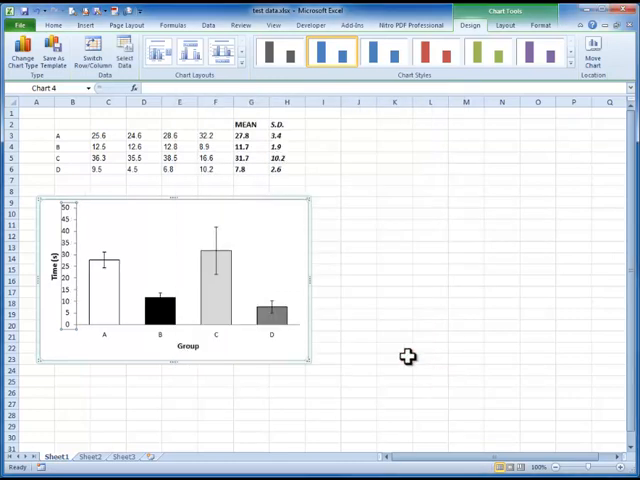
{"action": "left_click", "coordinate": [392, 358]}
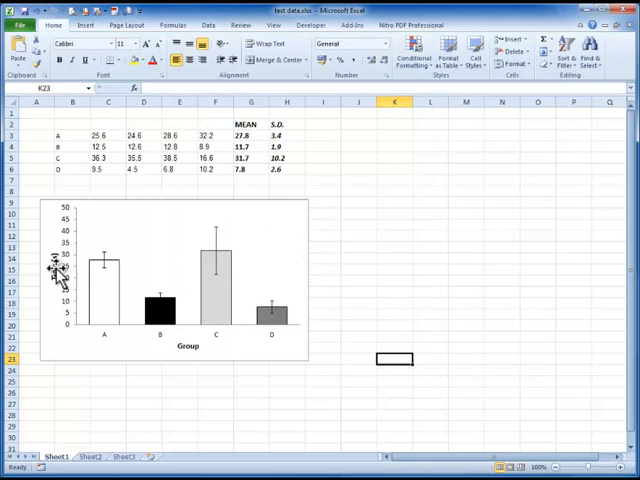
{"action": "left_click", "coordinate": [176, 276]}
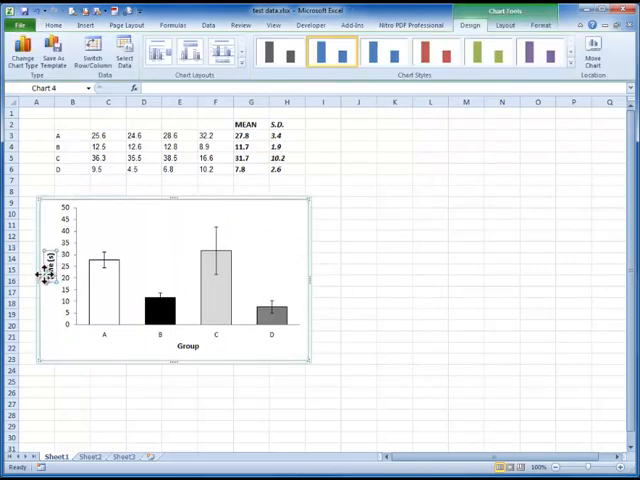
Bring up the Prism Times graph beside the finished Excel chart.
{"action": "left_click", "coordinate": [322, 356]}
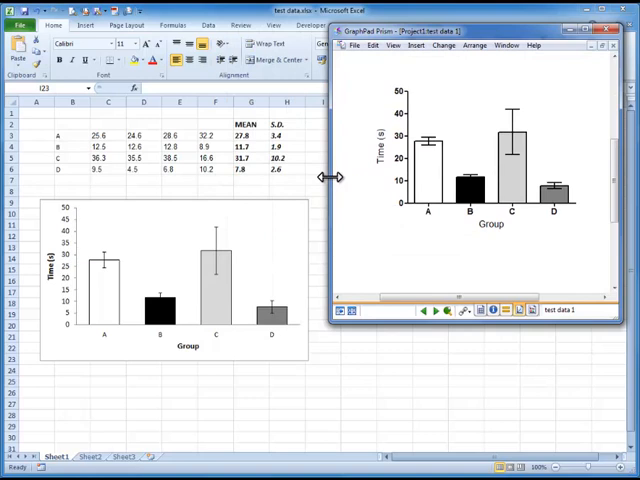
{"action": "mouse_move", "coordinate": [108, 336]}
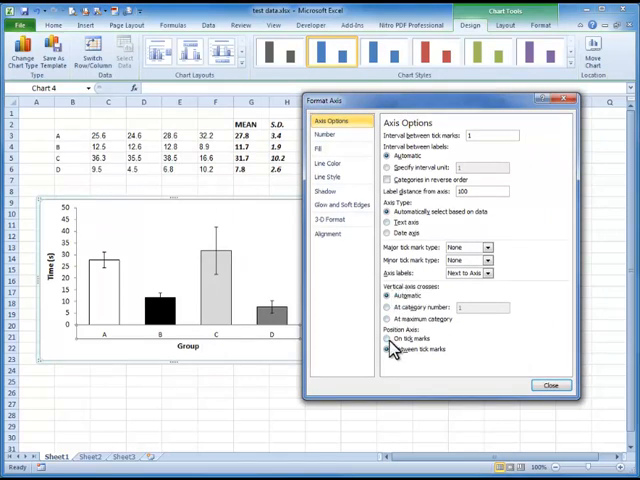
Try the Group axis on and between tick marks, settling on between tick marks.
{"action": "left_click", "coordinate": [392, 348]}
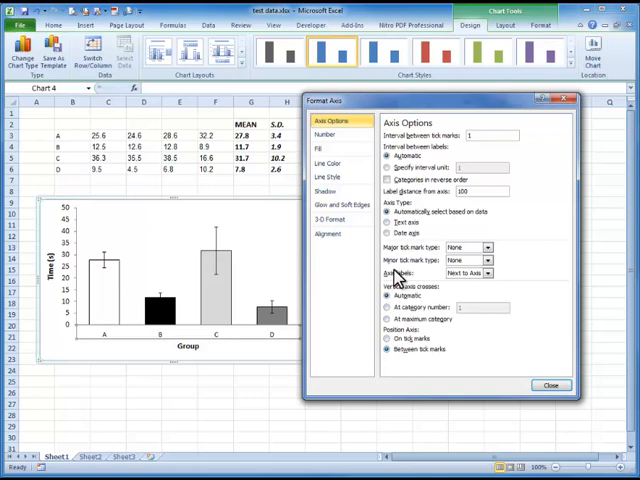
{"action": "left_click", "coordinate": [488, 246]}
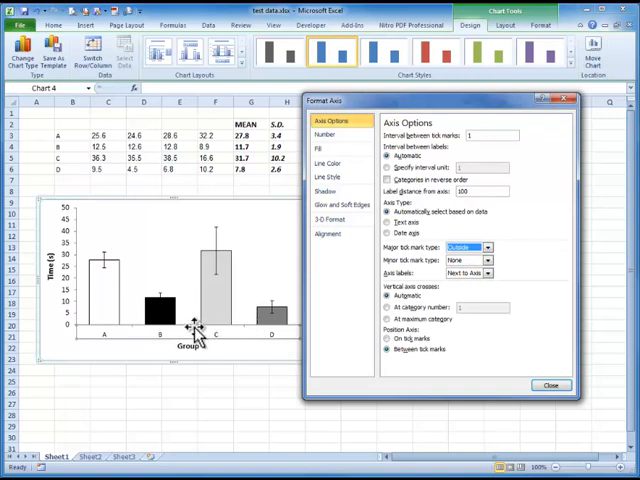
{"action": "mouse_move", "coordinate": [450, 284]}
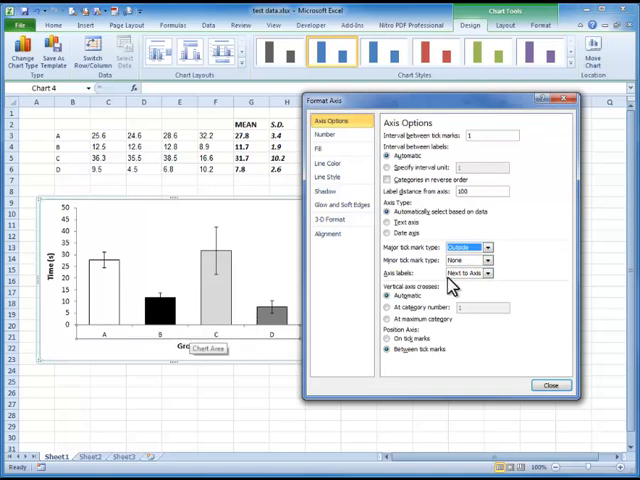
{"action": "left_click", "coordinate": [484, 260]}
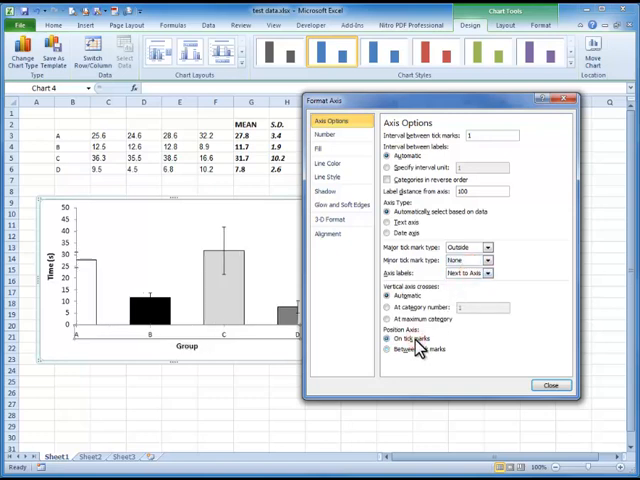
{"action": "left_click", "coordinate": [388, 348]}
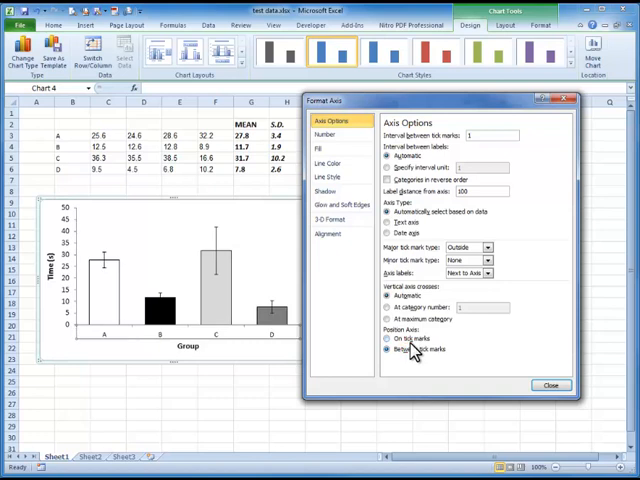
{"action": "left_click", "coordinate": [382, 348]}
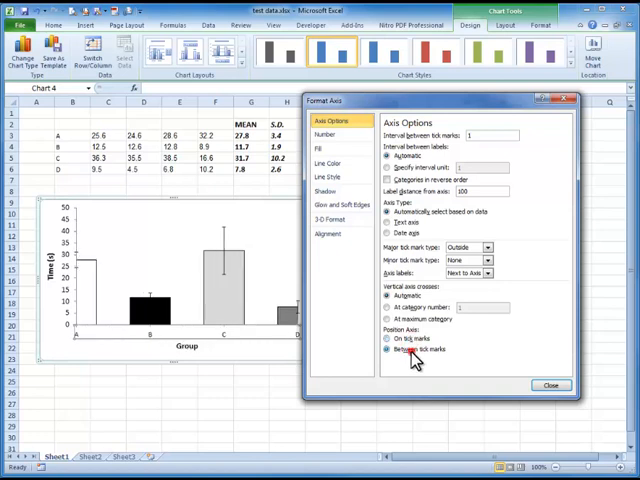
{"action": "left_click", "coordinate": [384, 336]}
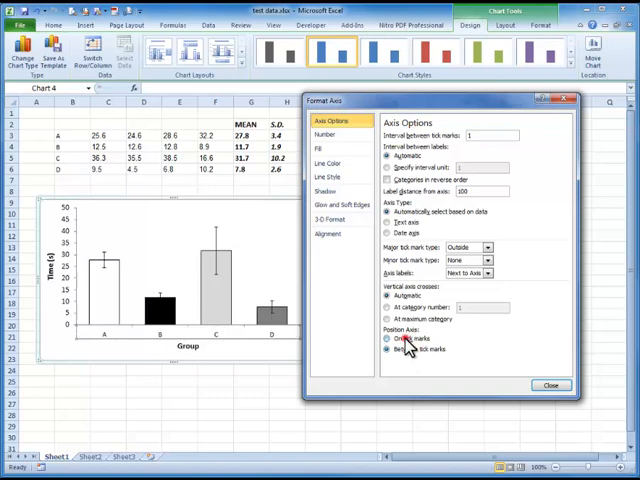
{"action": "left_click", "coordinate": [388, 348]}
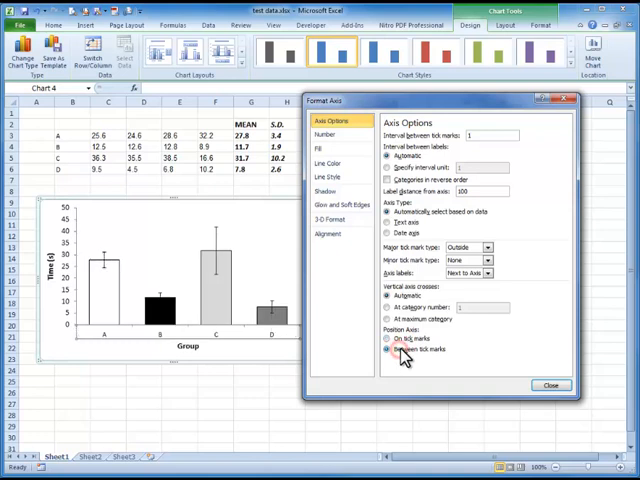
{"action": "left_click", "coordinate": [390, 348]}
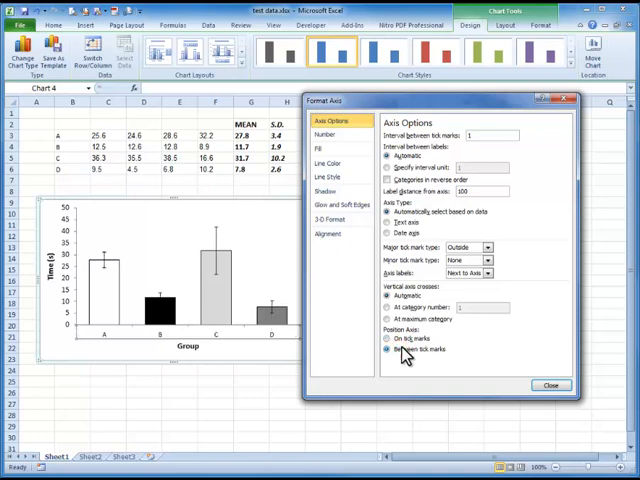
{"action": "left_click", "coordinate": [384, 348]}
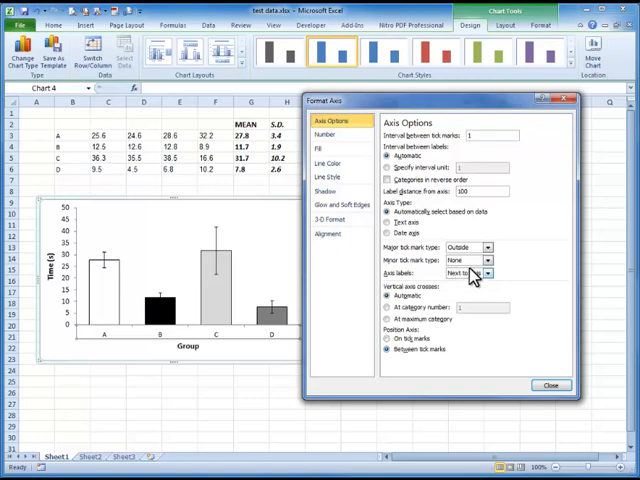
Set the major tick mark type to None and close the axis settings.
{"action": "left_click", "coordinate": [484, 248]}
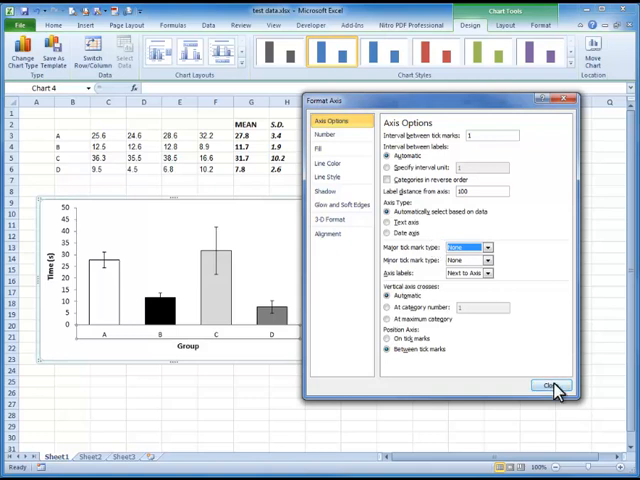
{"action": "left_click", "coordinate": [548, 384]}
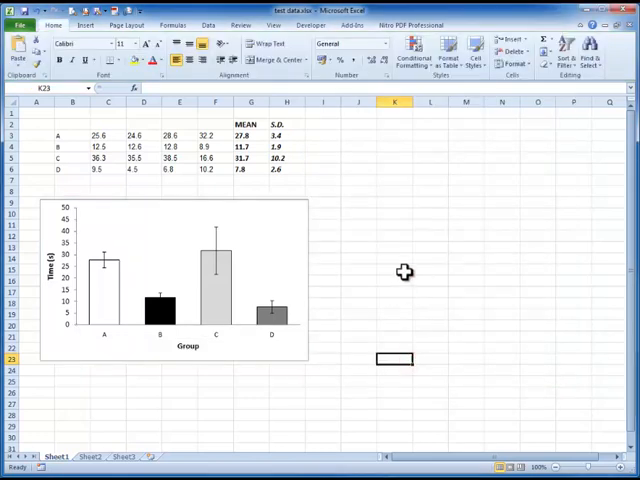